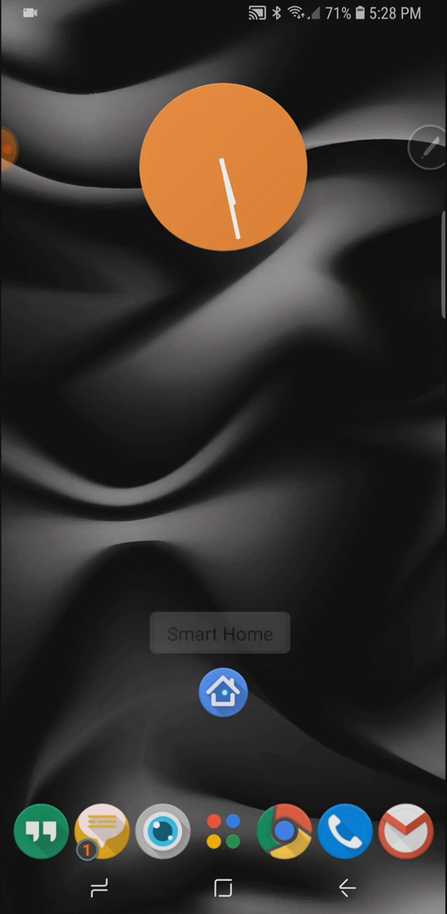
Step: Bring up the Smart Home folder's App Bubble Cloud configuration screen
click(224, 691)
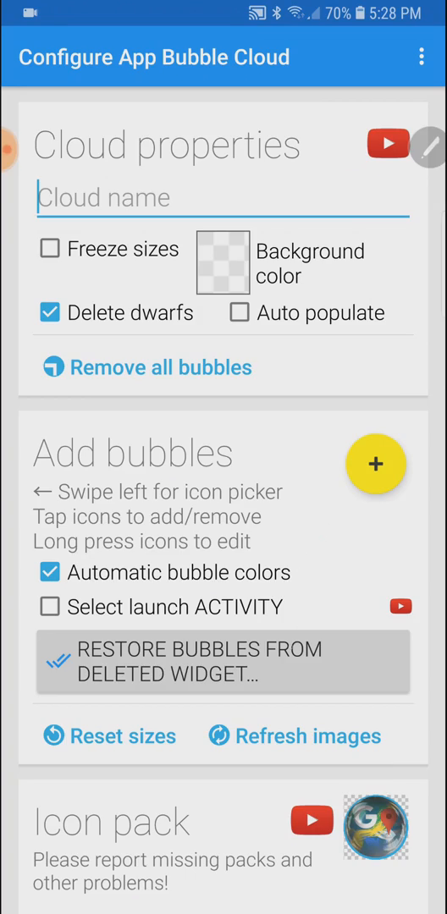
Step: Enable 'Dim background behind folder' in the Expert section and save the folder settings
scroll(down, 3)
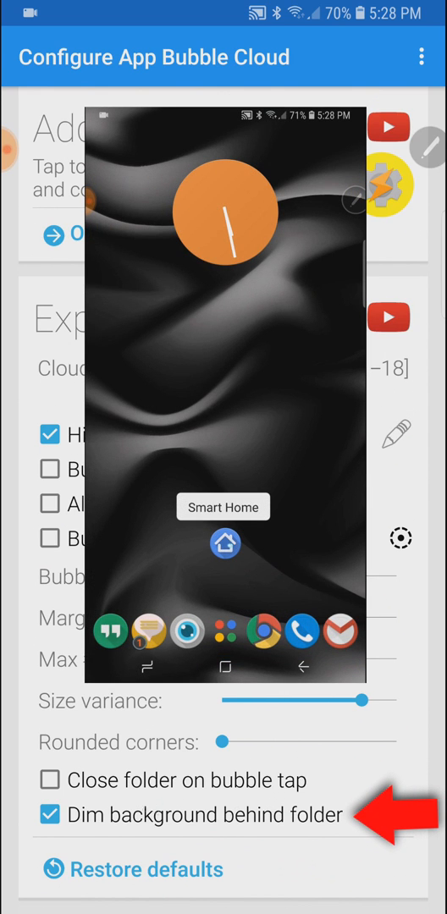
click(224, 544)
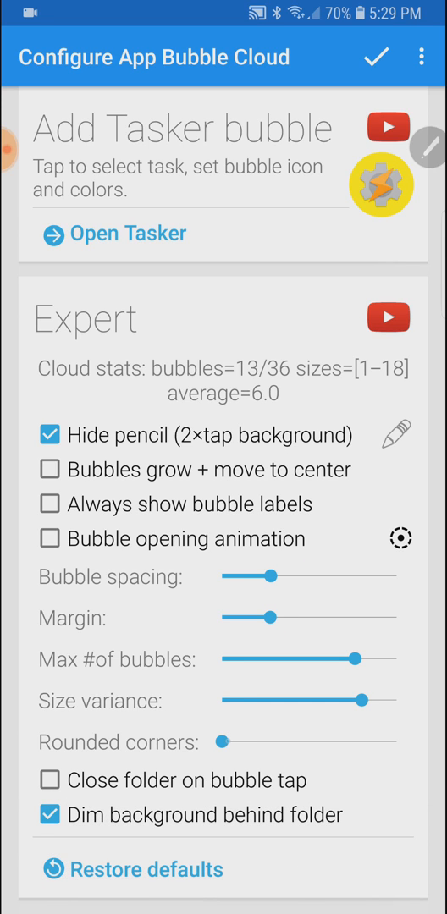
click(222, 741)
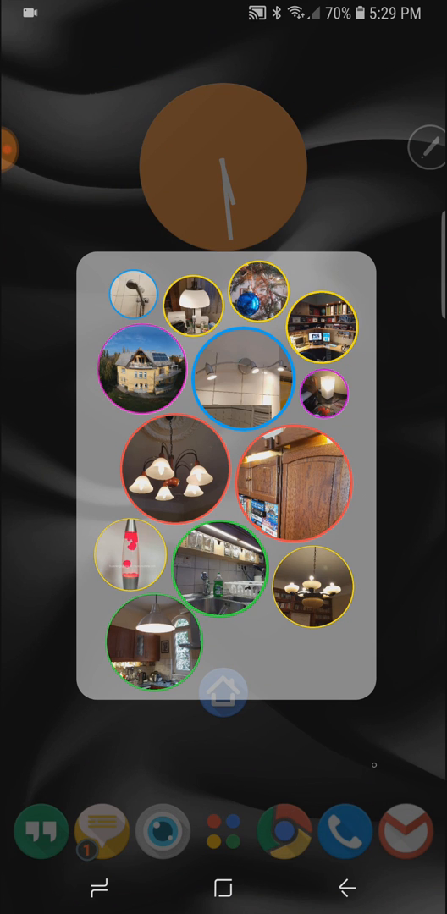
Step: Reveal the Smart Home folder's pencil edit option over the dimmed home screen
scroll(down, 3)
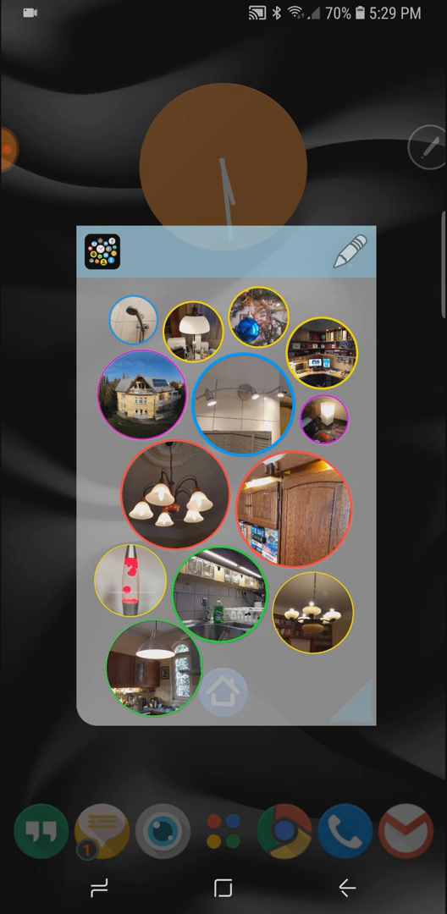
Step: Put the Smart Home folder into edit mode so bubbles show labels like Porch light and Cabinet
click(342, 249)
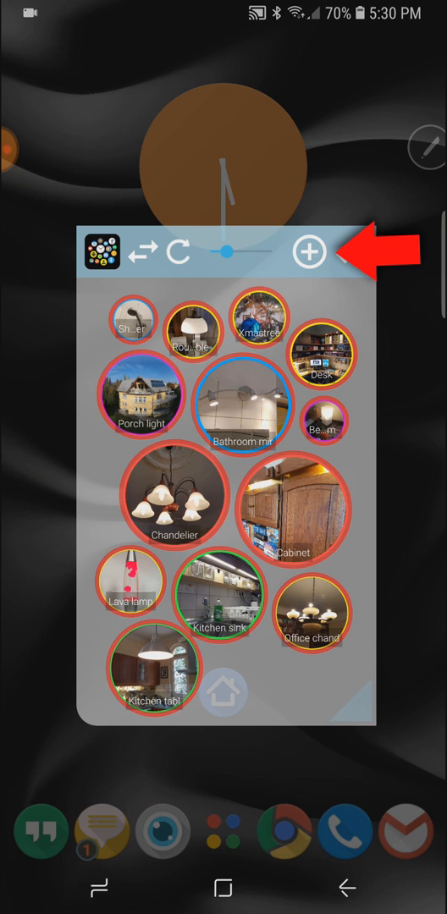
click(311, 251)
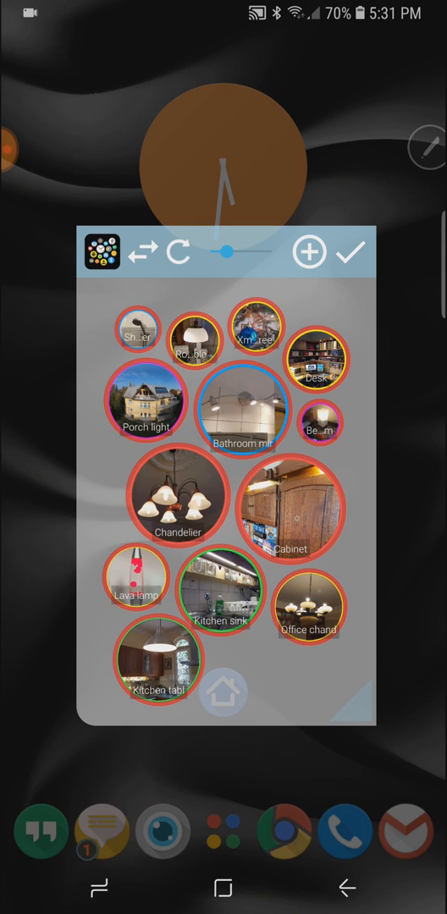
Step: Edit the Cabinet bubble and select the old token in its TP-Link cloud URL field
click(291, 508)
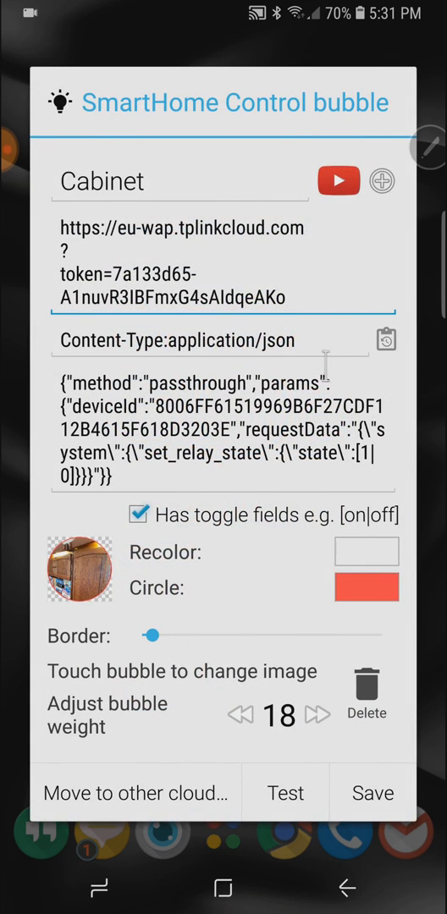
click(285, 792)
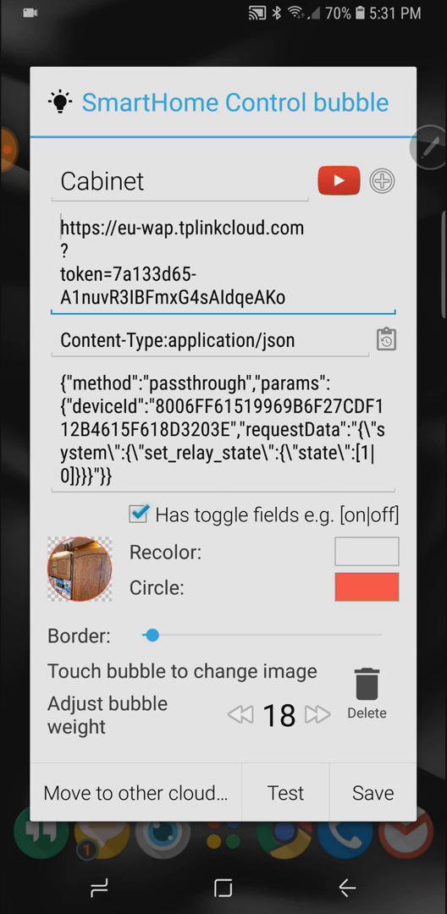
click(61, 228)
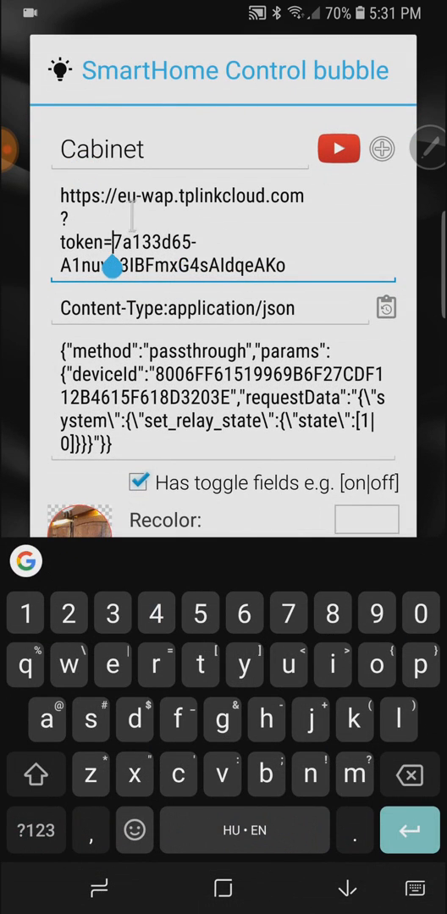
double_click(183, 230)
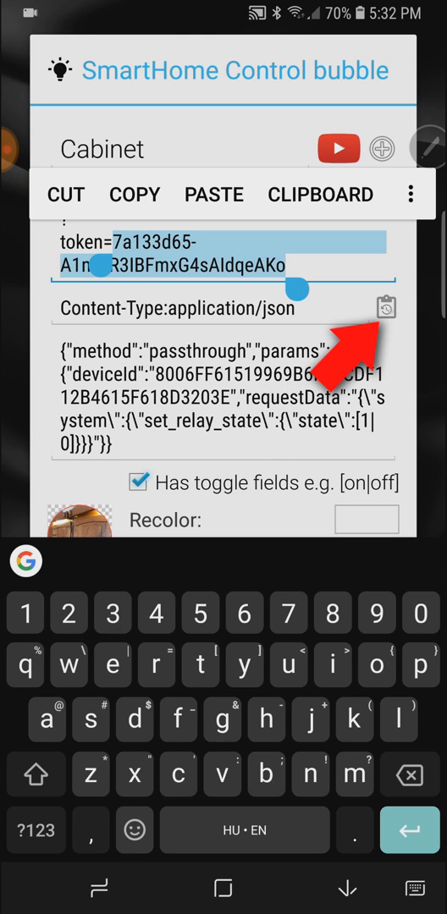
Step: Show the Reuse HTTP commands list from other bubbles
click(386, 306)
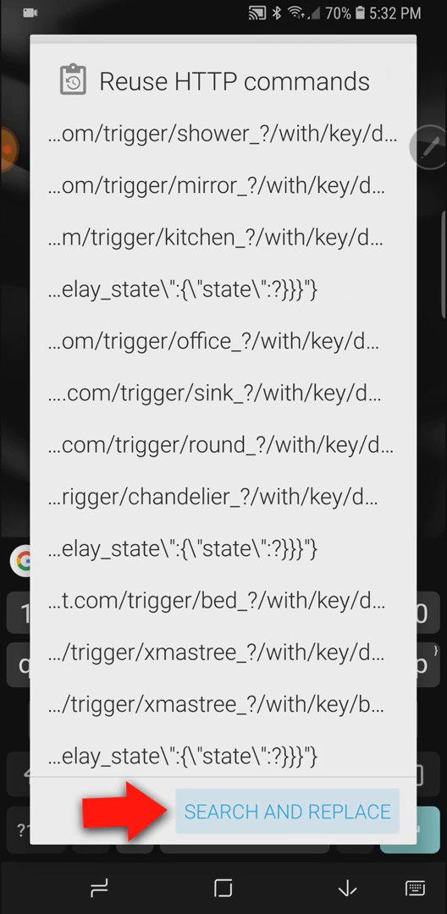
click(288, 811)
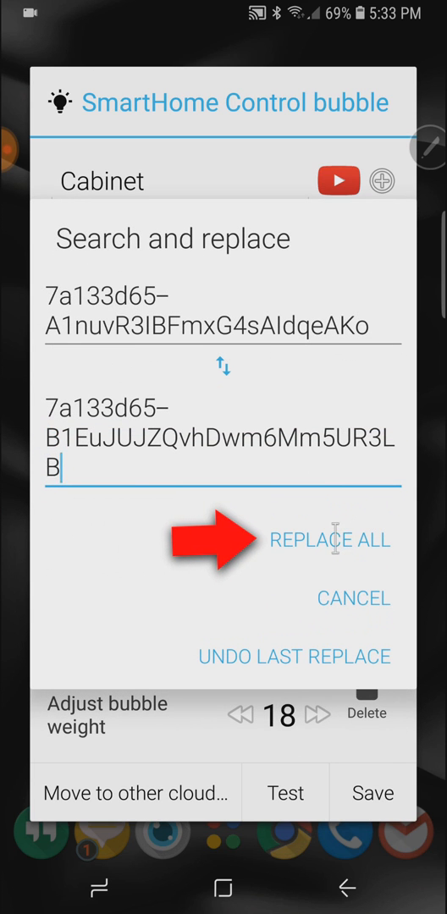
click(330, 540)
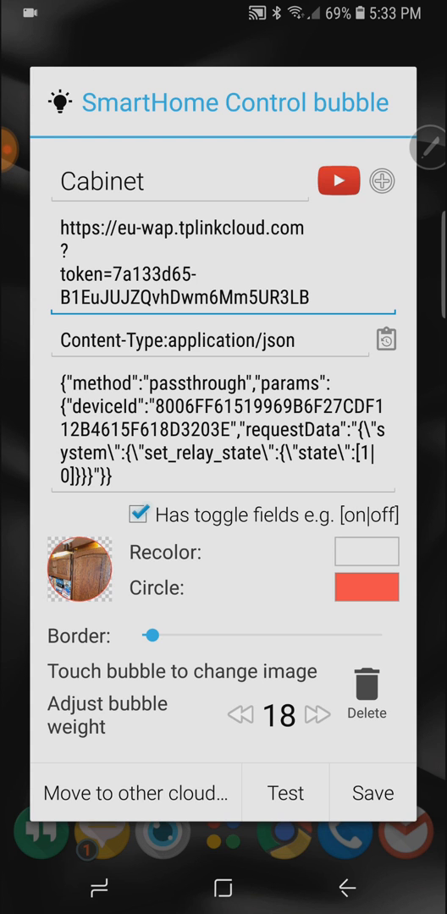
Step: Save the Cabinet bubble and move on to the Desk bubble, which already carries the new token
click(76, 569)
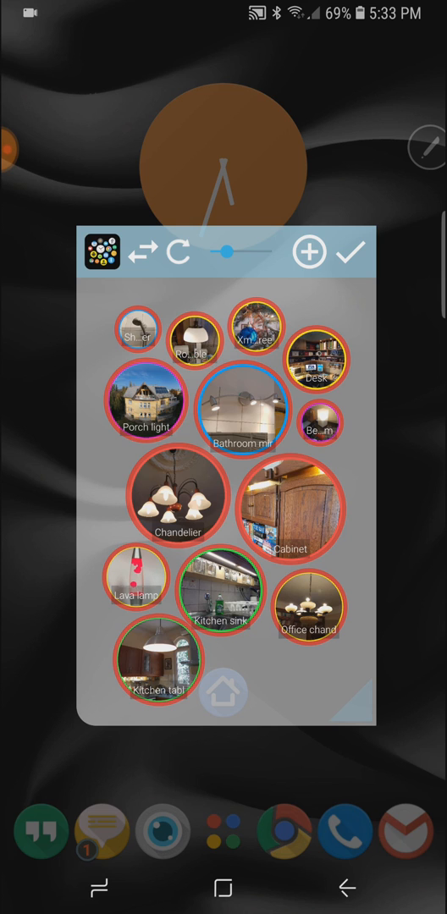
click(319, 352)
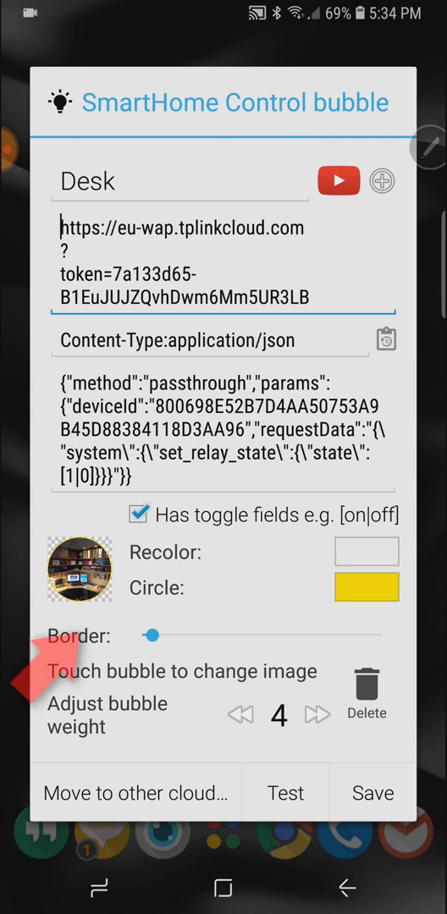
Step: Reopen search and replace from the Desk bubble and undo the last token replacement
click(386, 339)
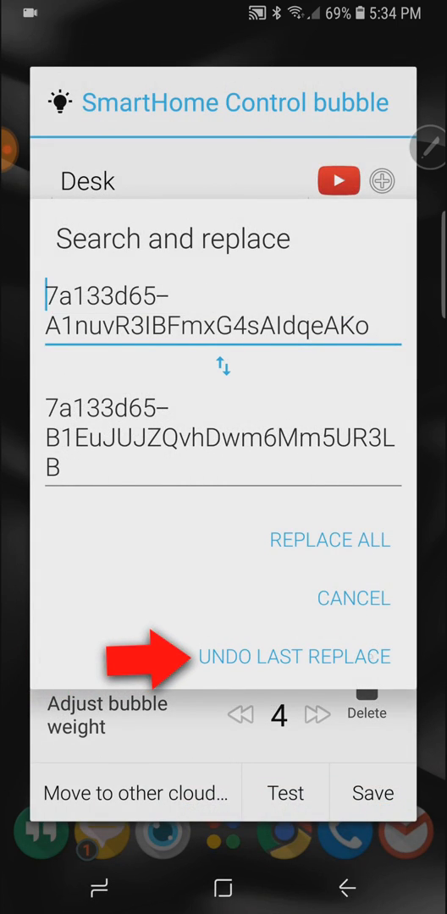
click(328, 540)
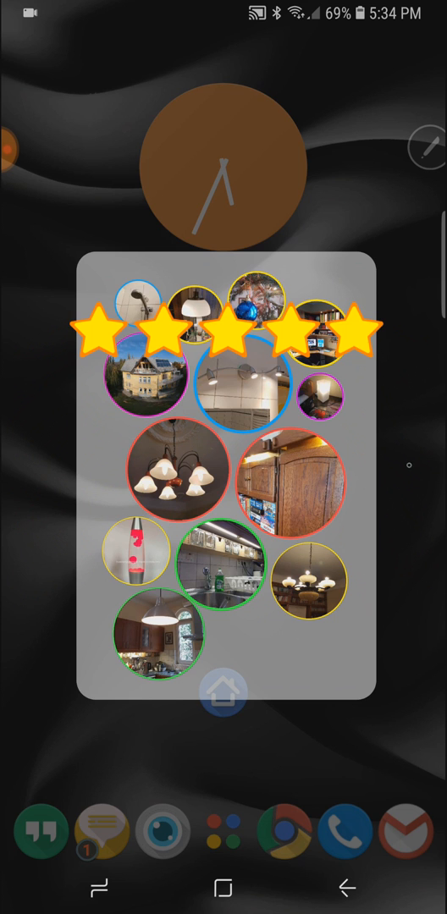
Step: Close the Smart Home folder and return to the home screen
click(223, 691)
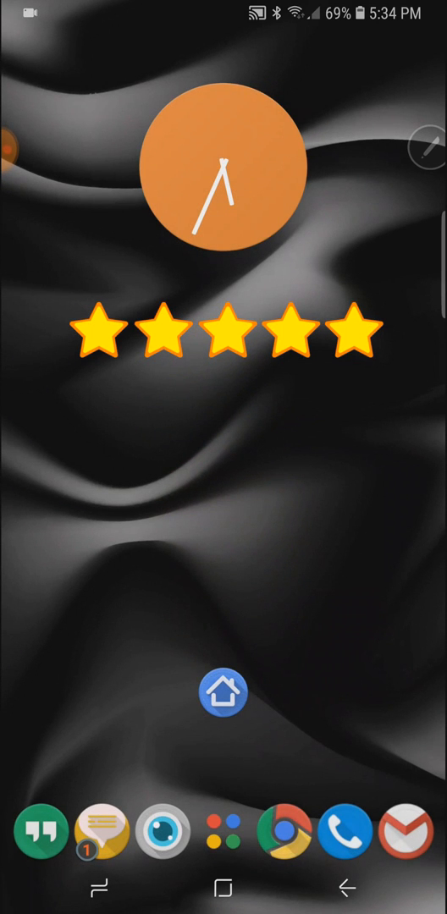